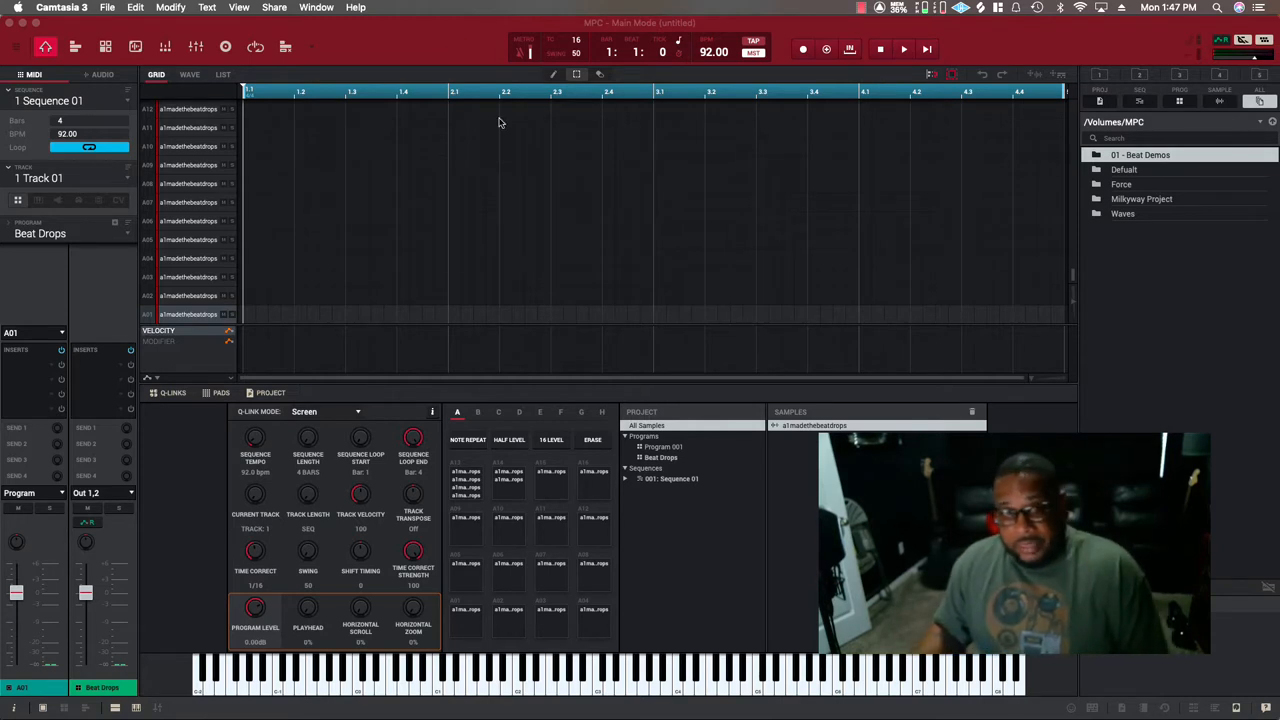
mouse_move(529, 104)
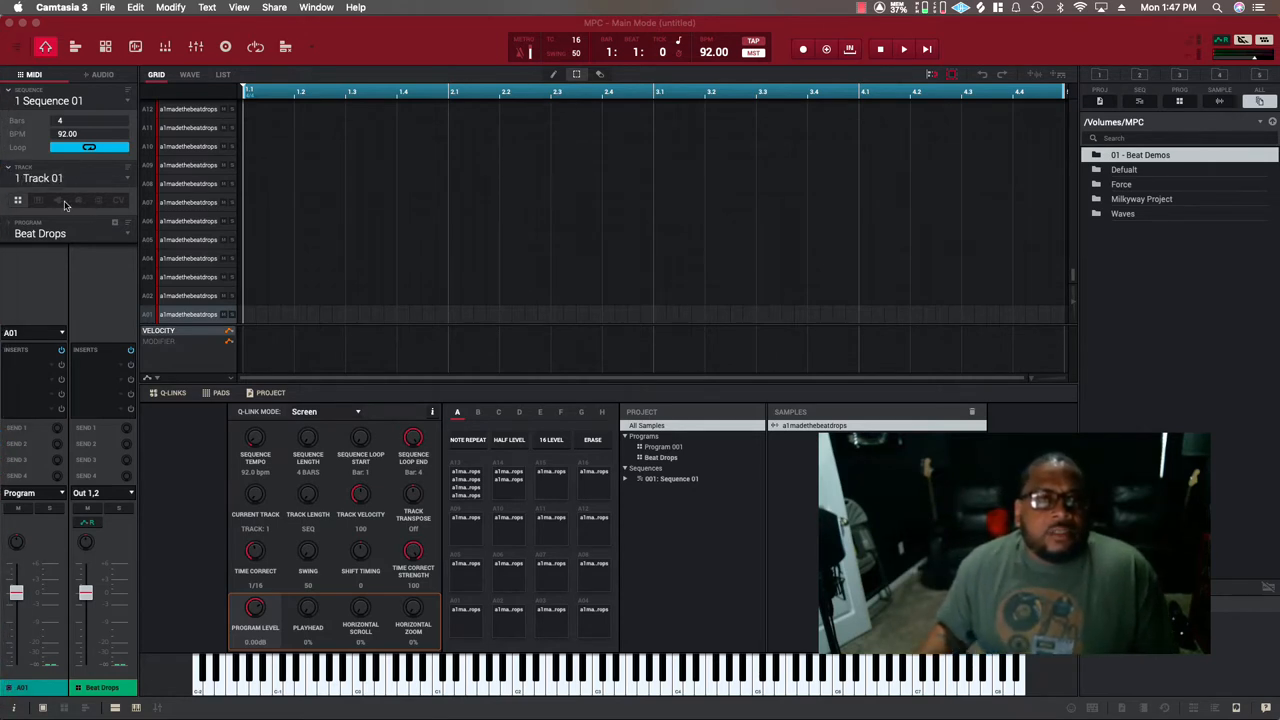
mouse_move(670, 231)
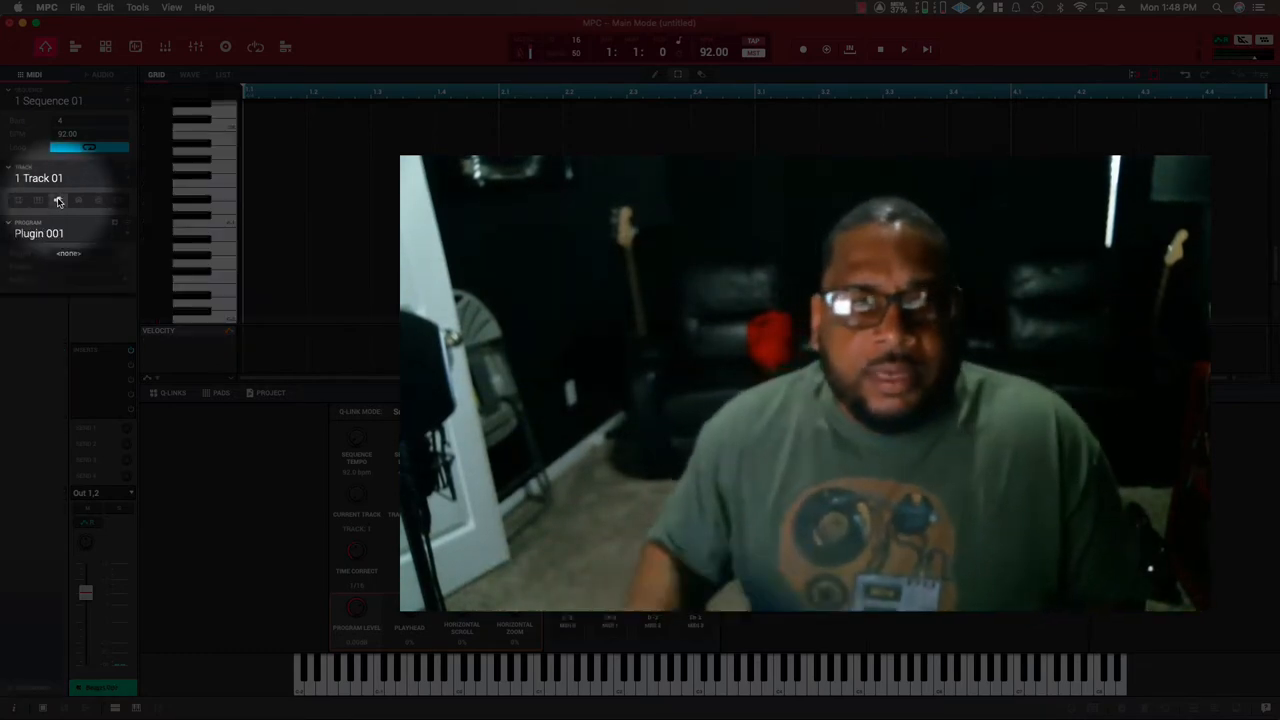
Load the Arcade plugin from AudioUnit > Output onto Track 01
left_click(67, 253)
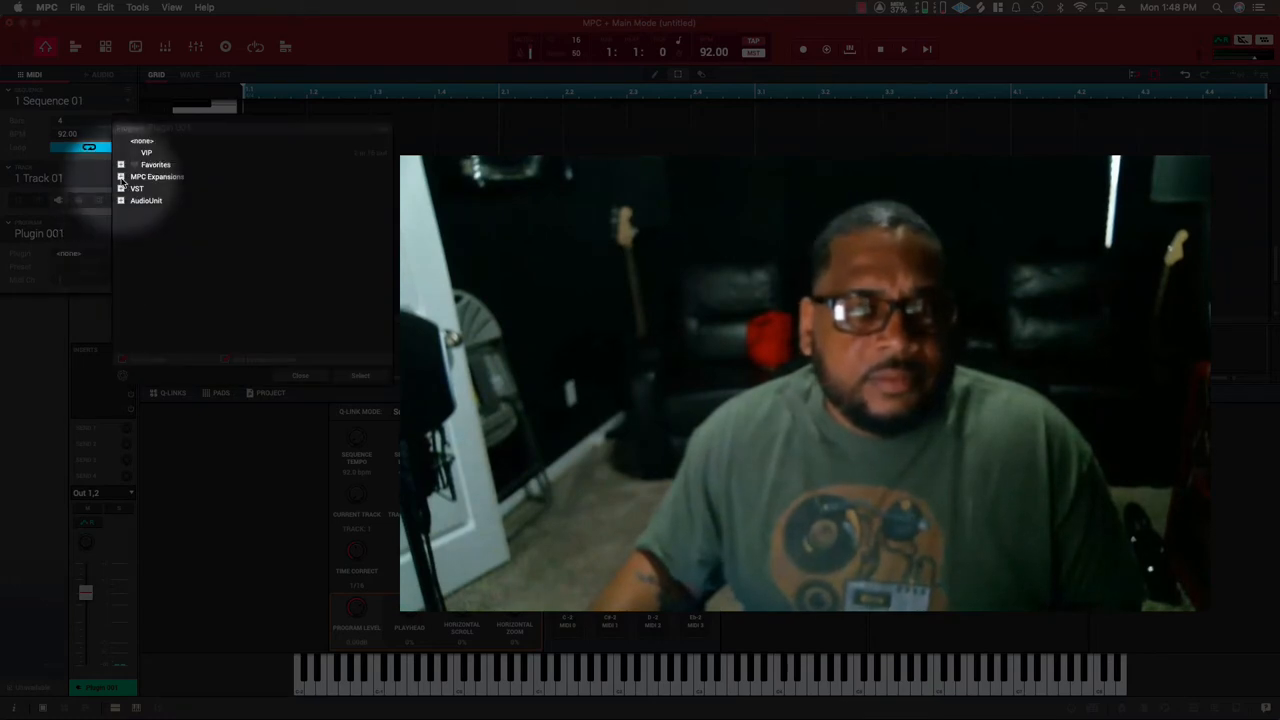
left_click(137, 188)
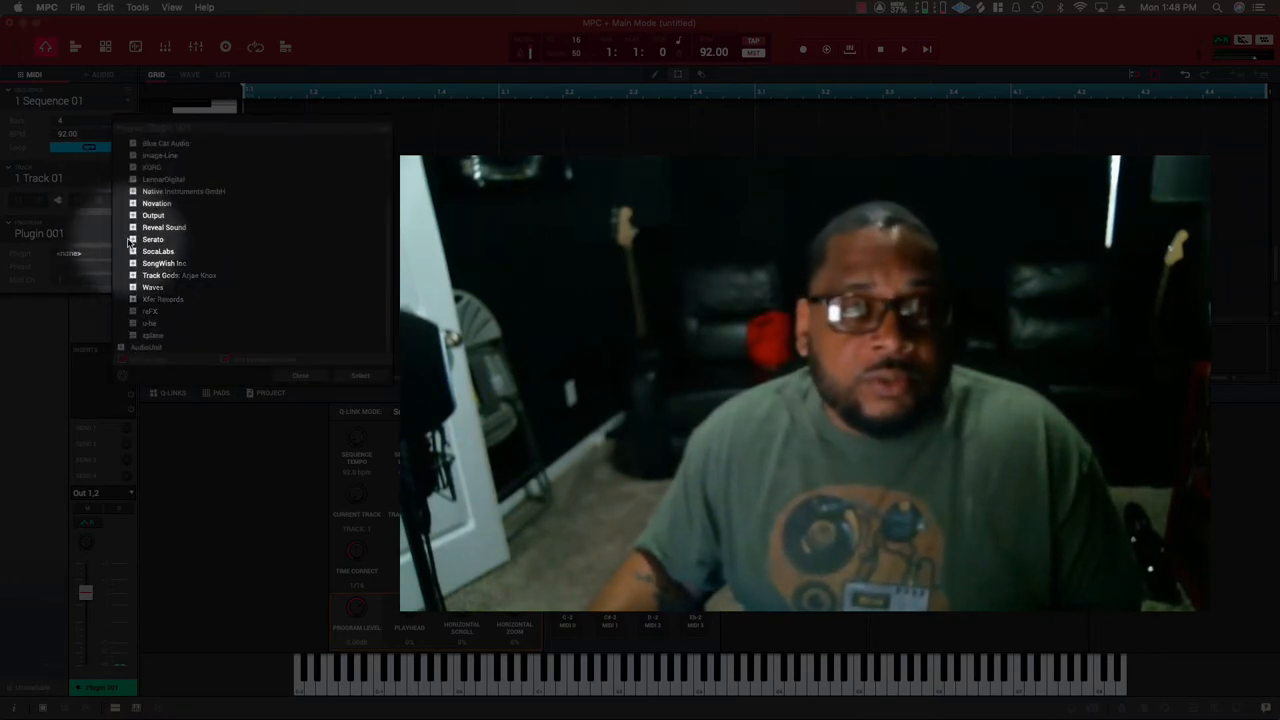
left_click(133, 215)
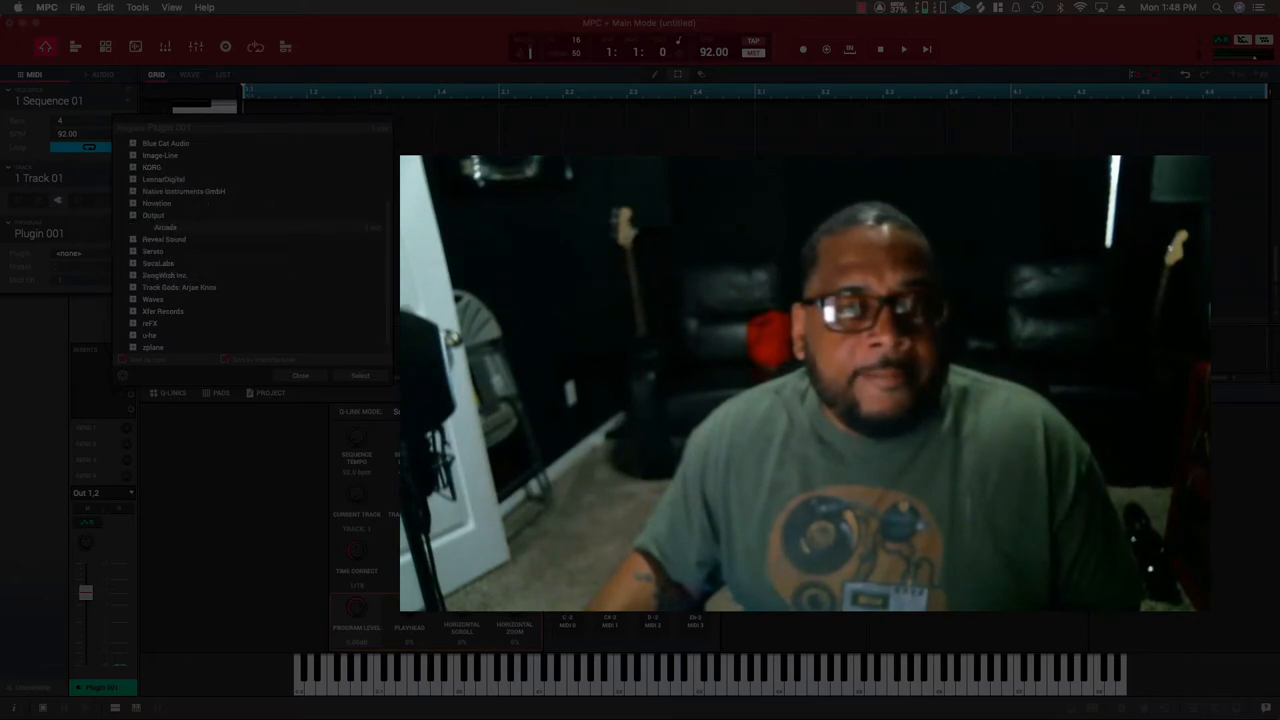
left_click(300, 375)
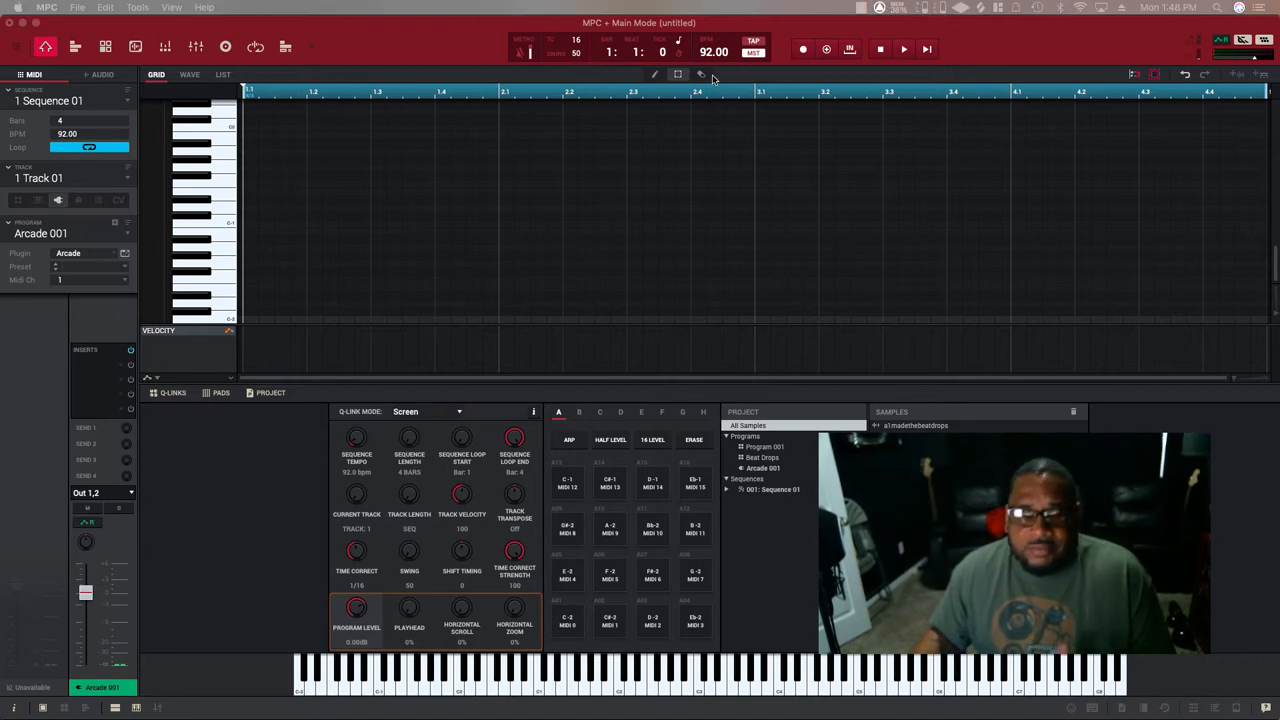
mouse_move(808, 95)
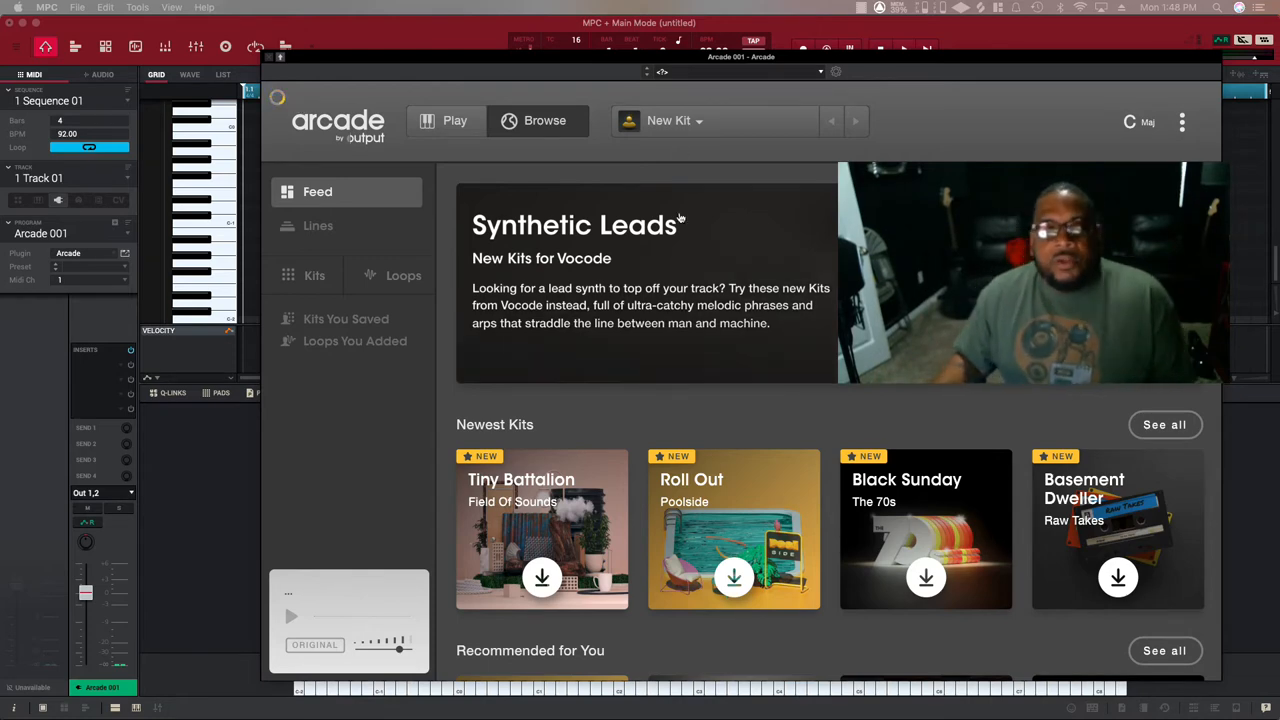
Scroll through Arcade's Browse feed in the plugin window
scroll("down", 3)
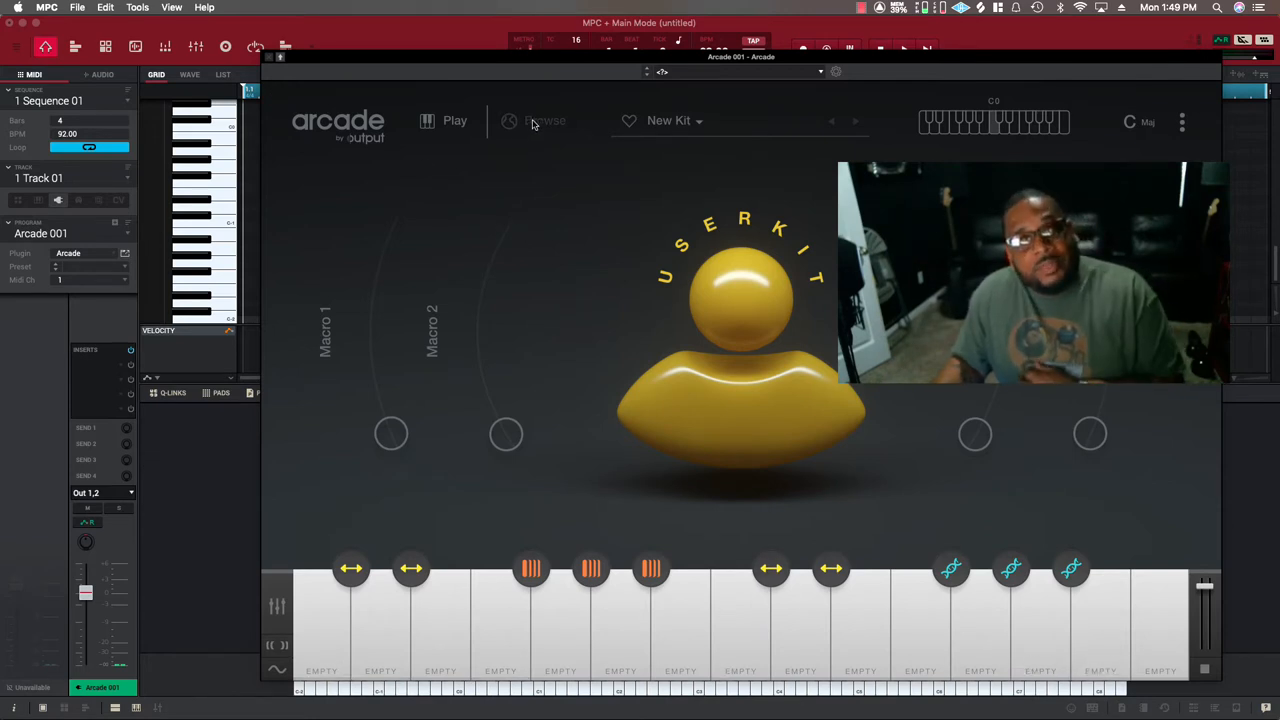
Check the empty New Kit list, then browse Arcade's Lines catalogue
left_click(668, 120)
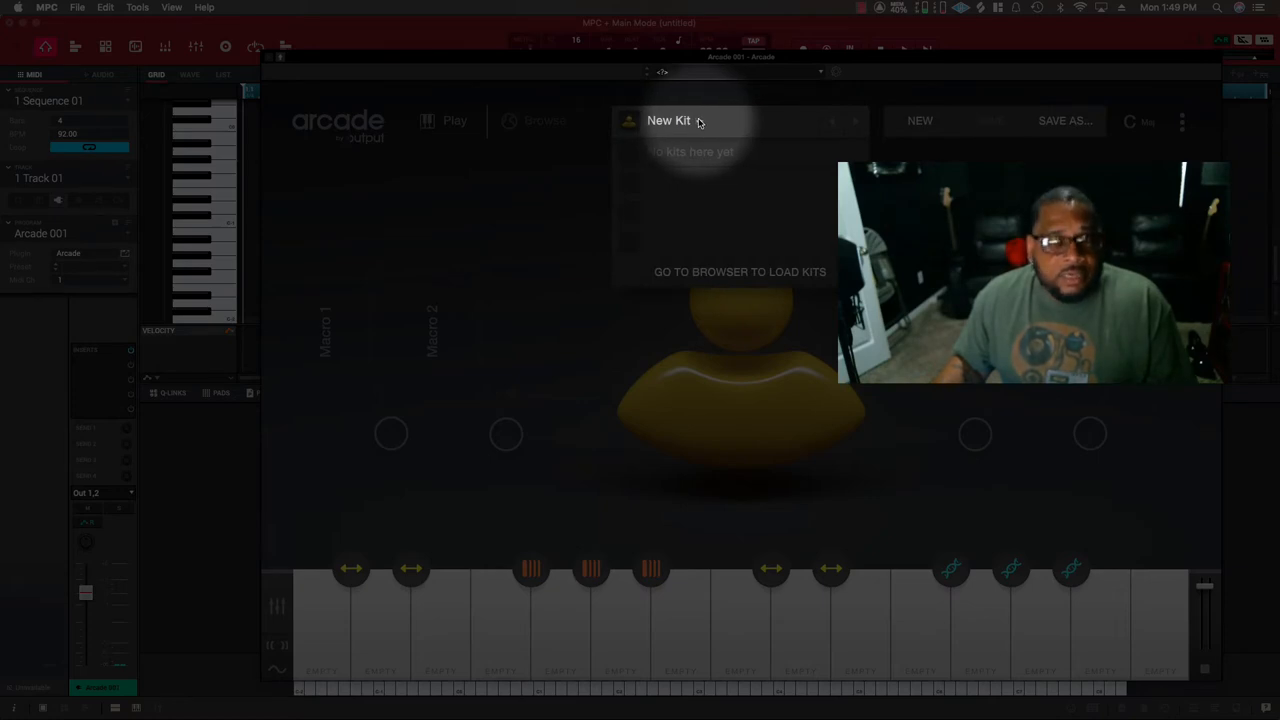
left_click(534, 120)
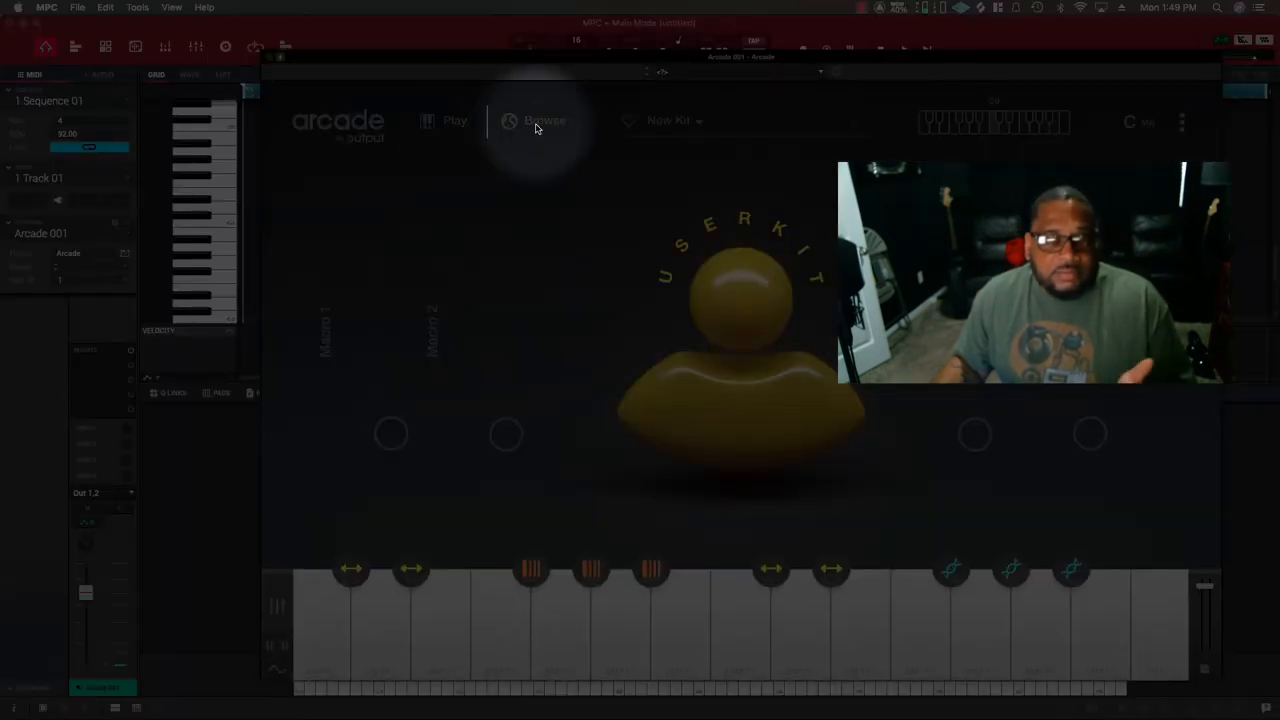
left_click(544, 120)
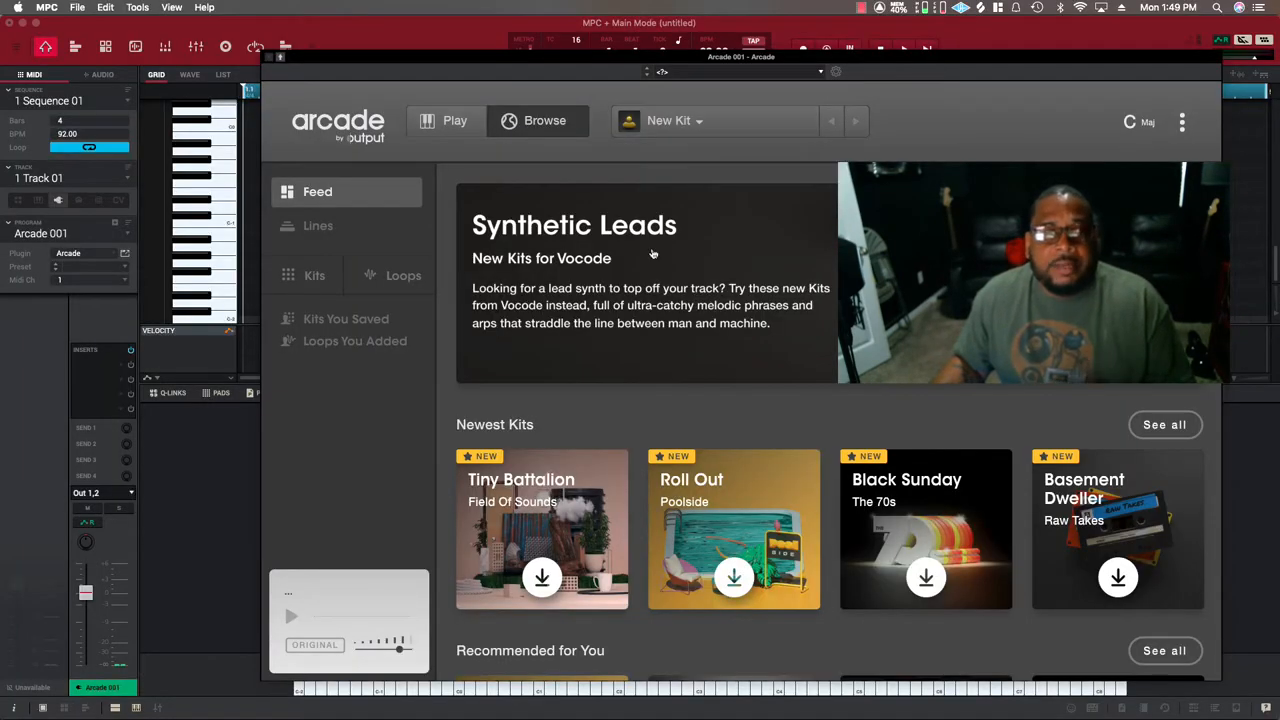
left_click(318, 225)
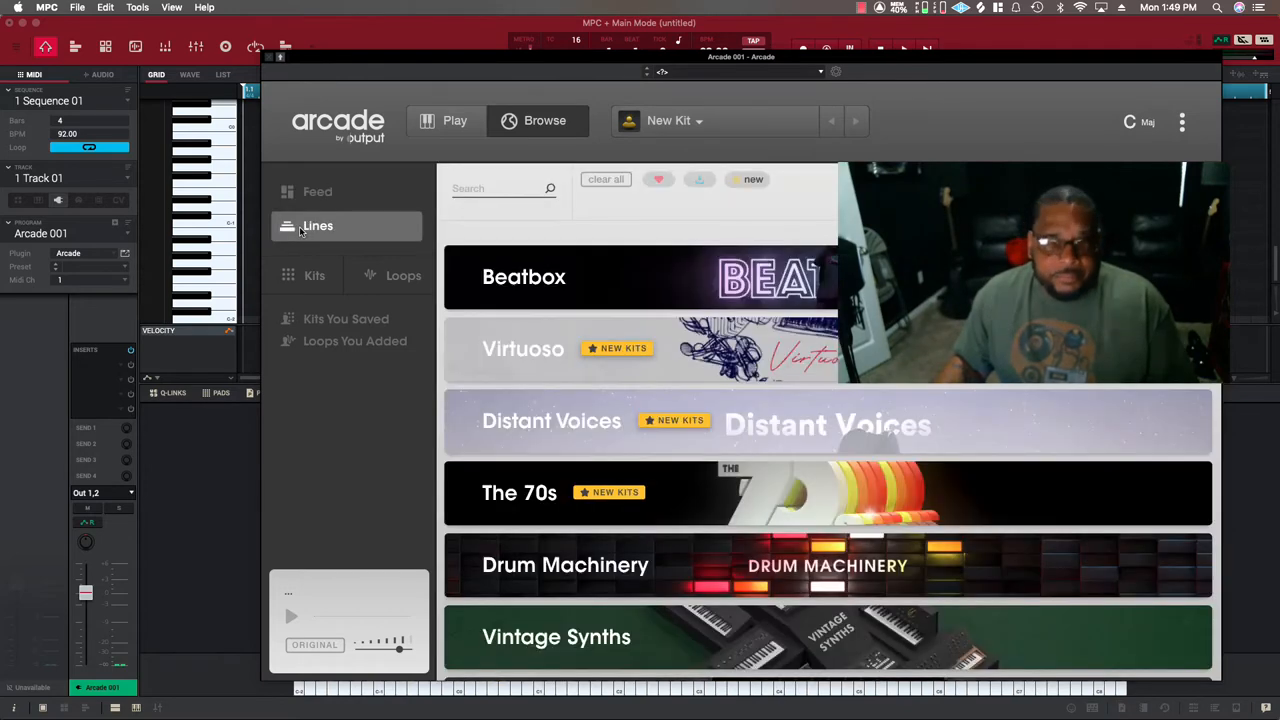
Scroll the Lines catalogue, then view Kits You Saved, which holds only New Kit
left_click(317, 191)
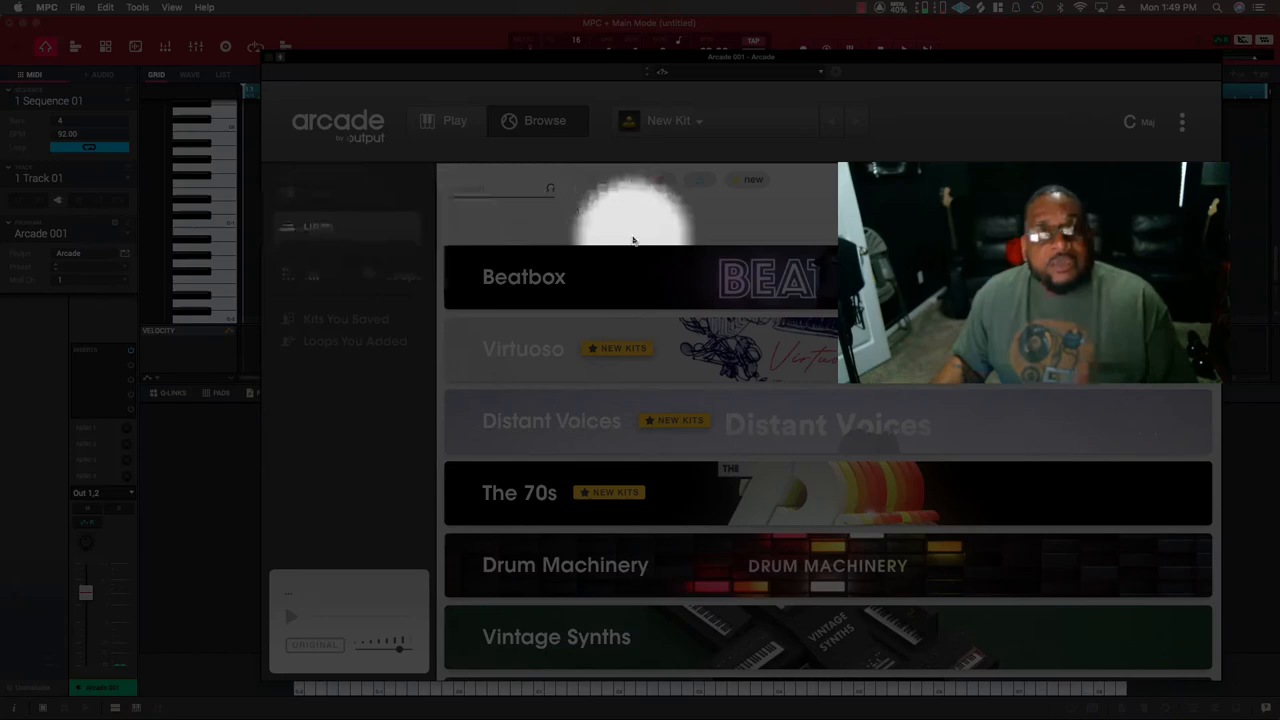
scroll("down", 3)
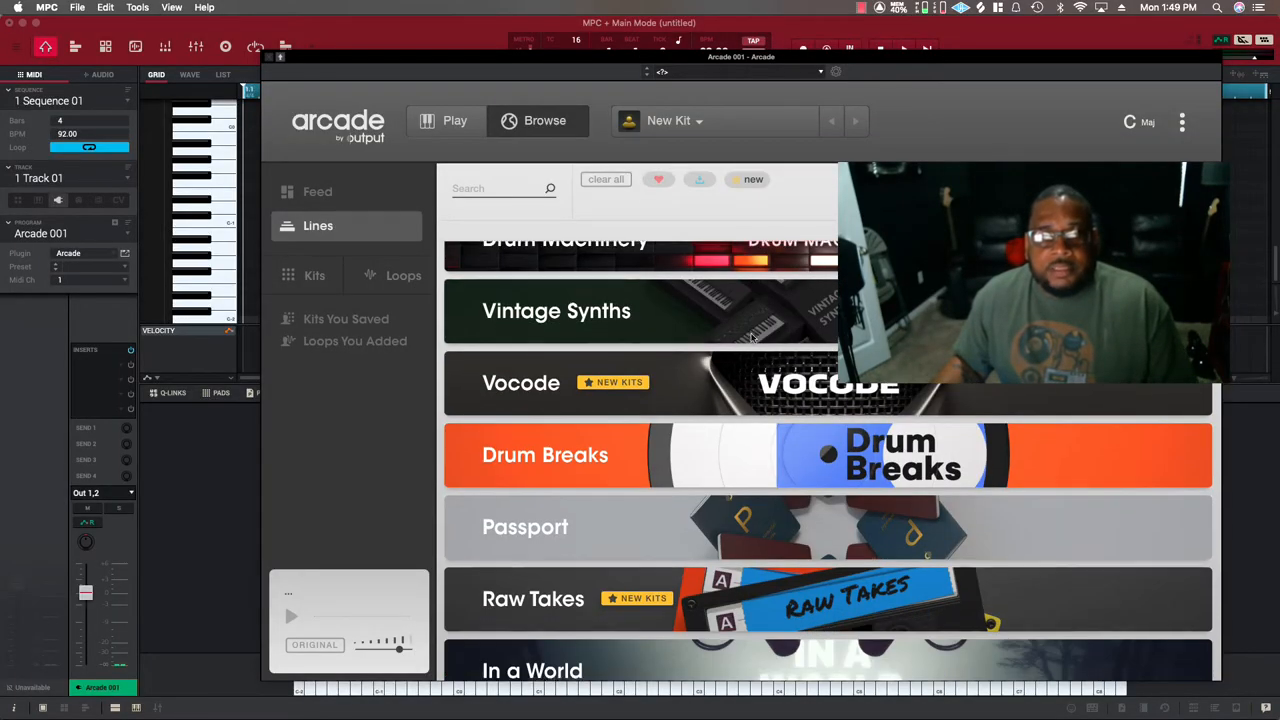
scroll("down", 3)
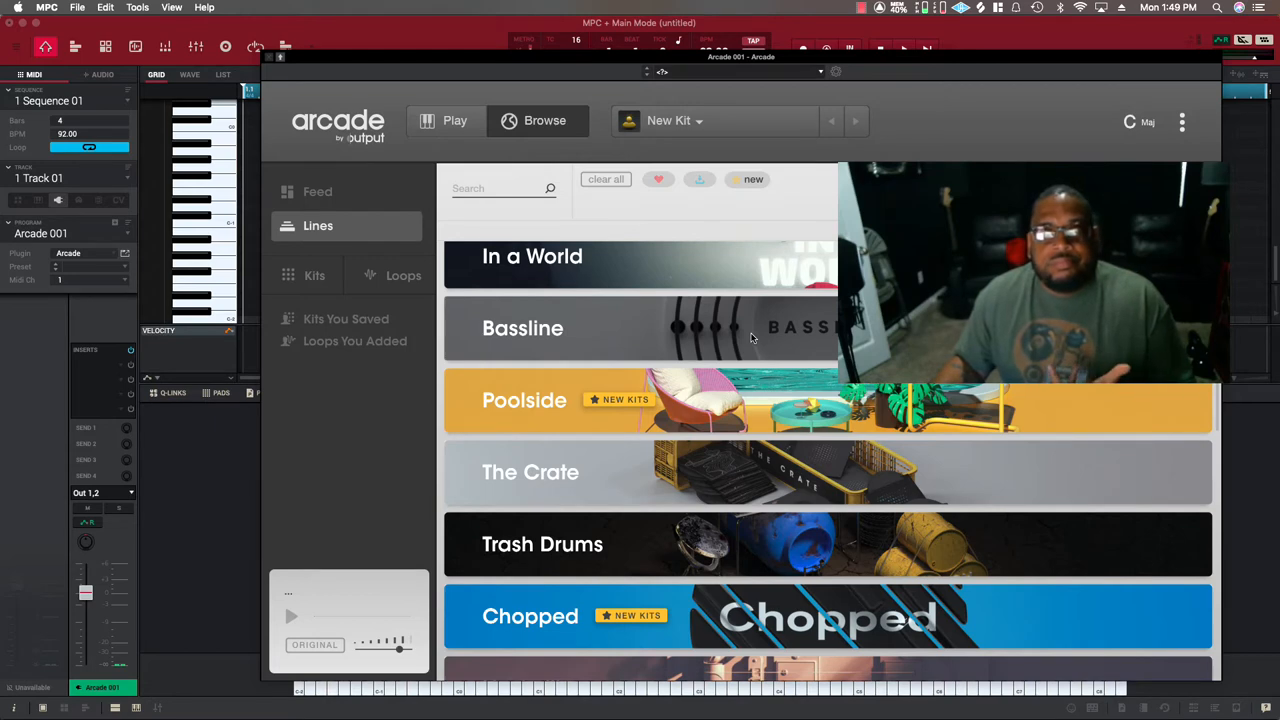
scroll("down", 3)
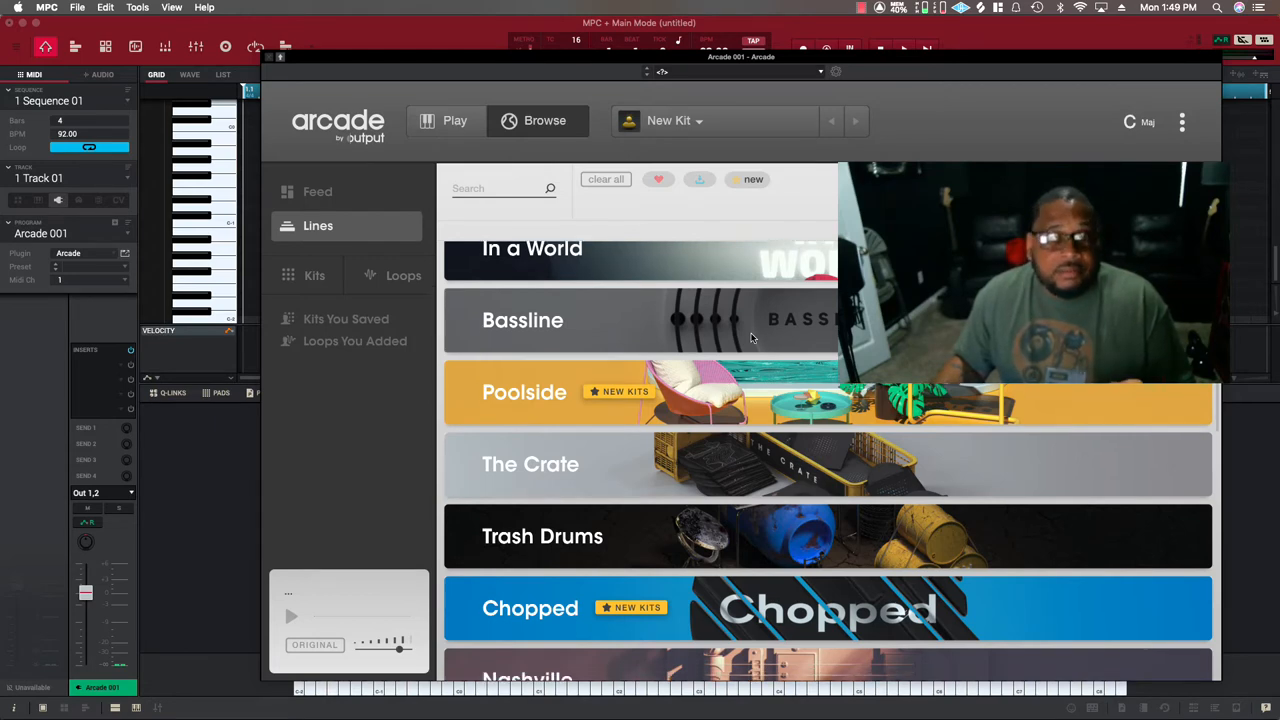
scroll("down", 3)
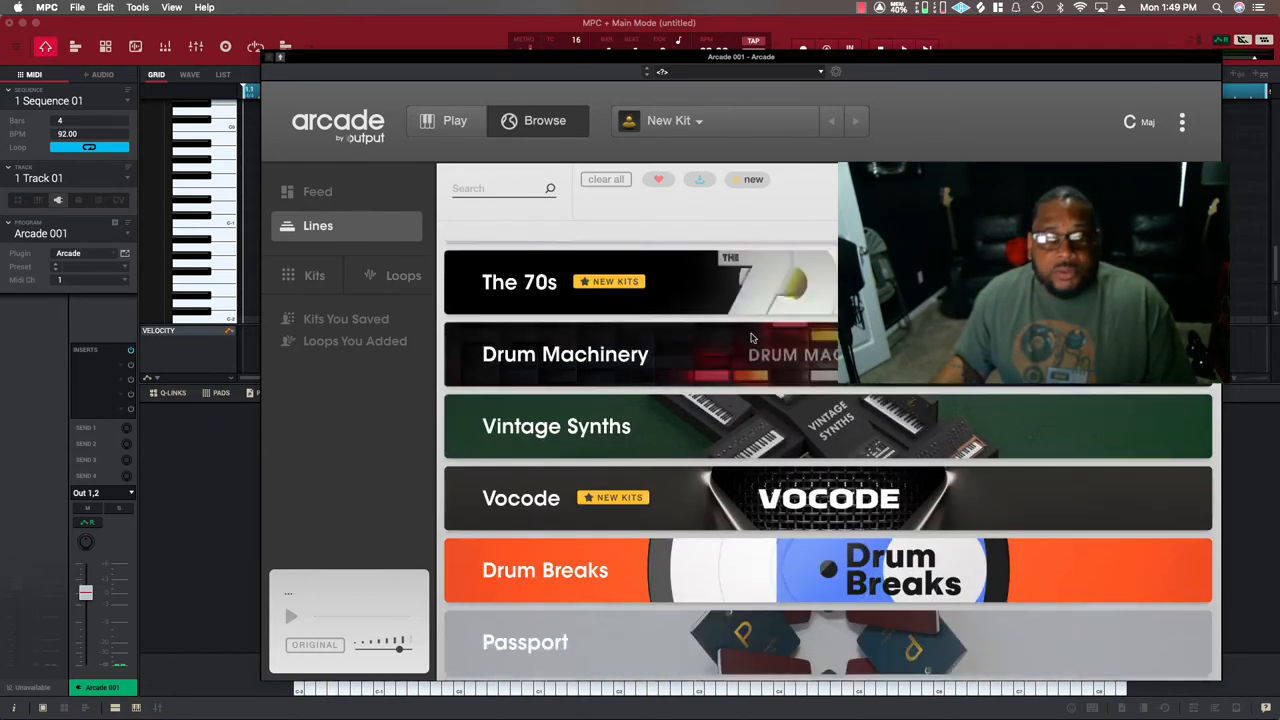
scroll("down", 3)
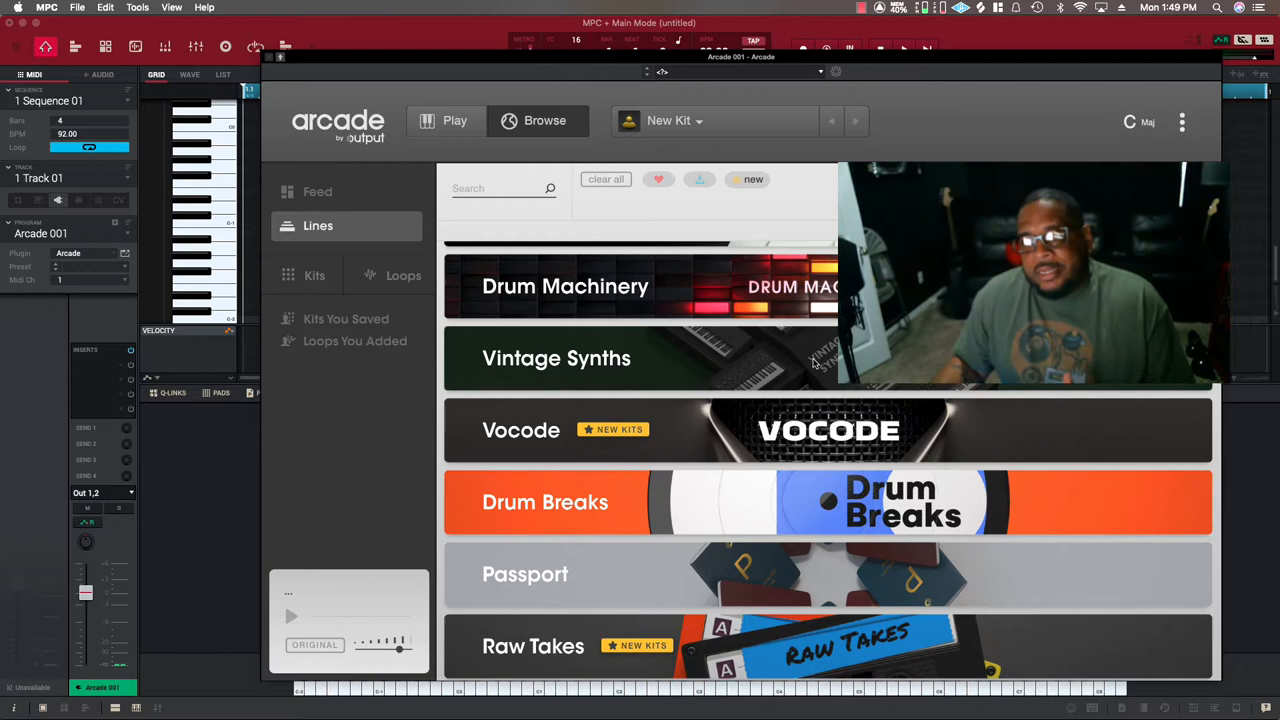
scroll("down", 3)
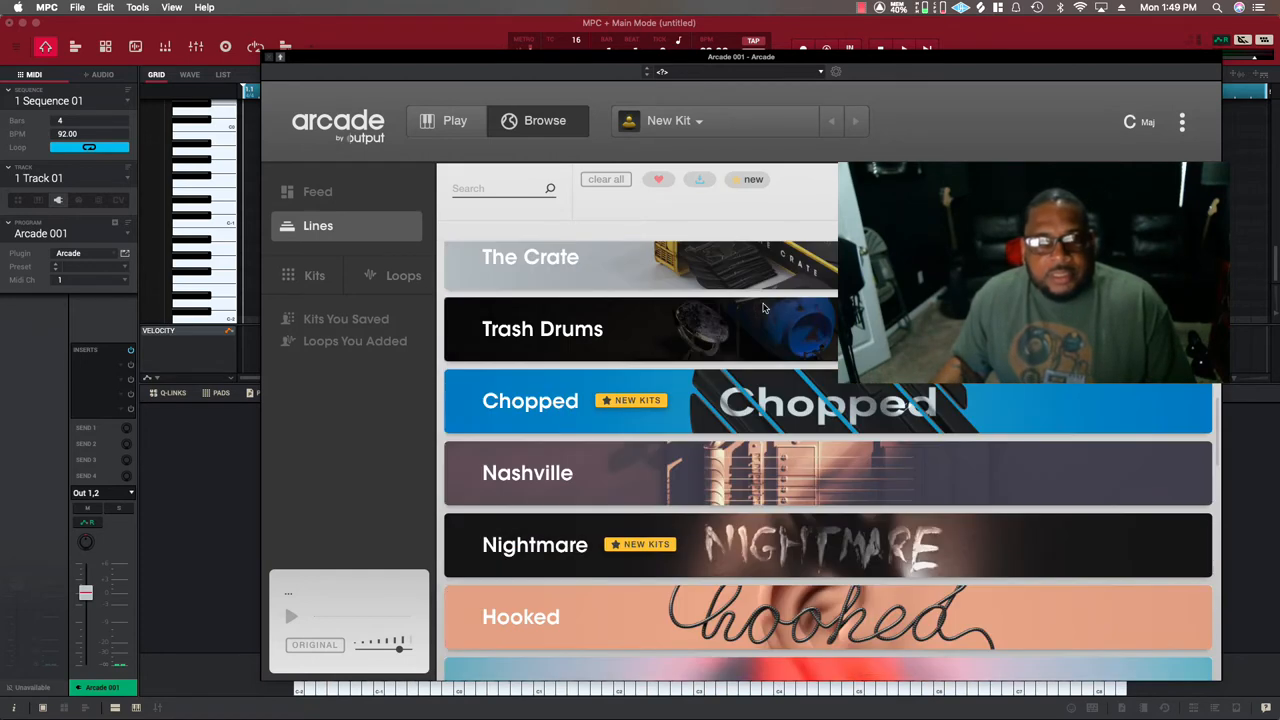
scroll("down", 3)
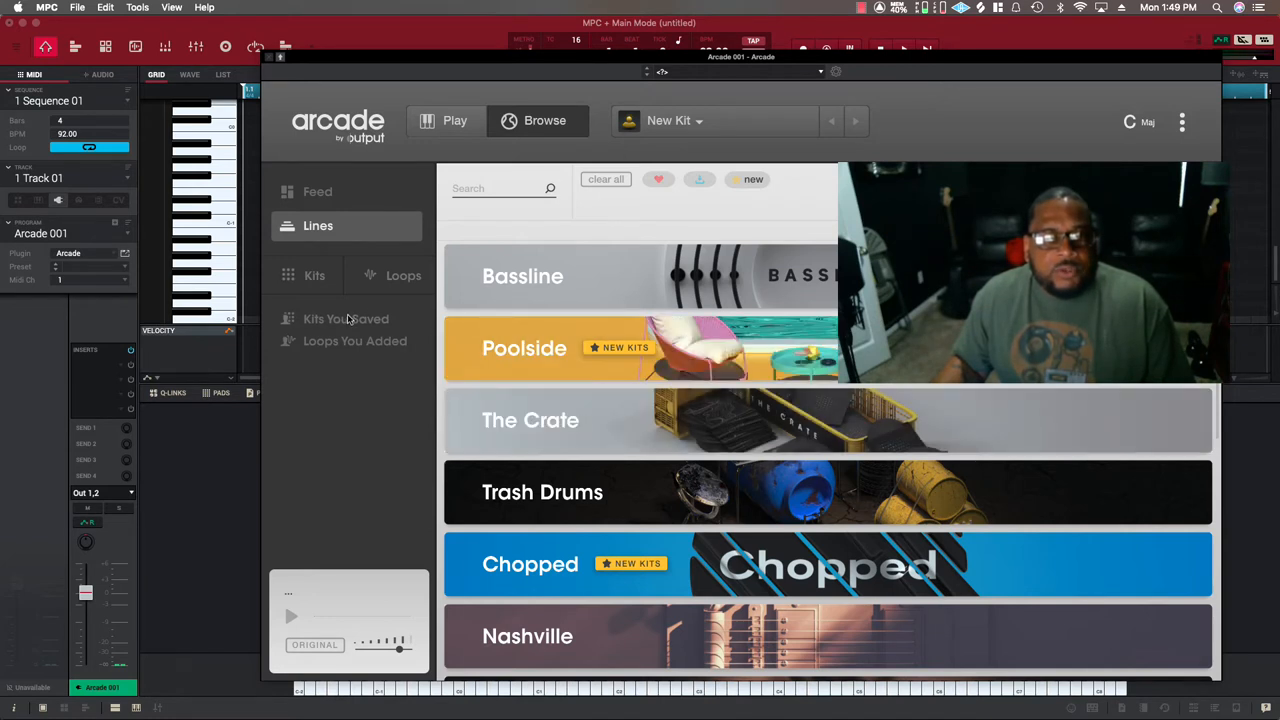
left_click(346, 318)
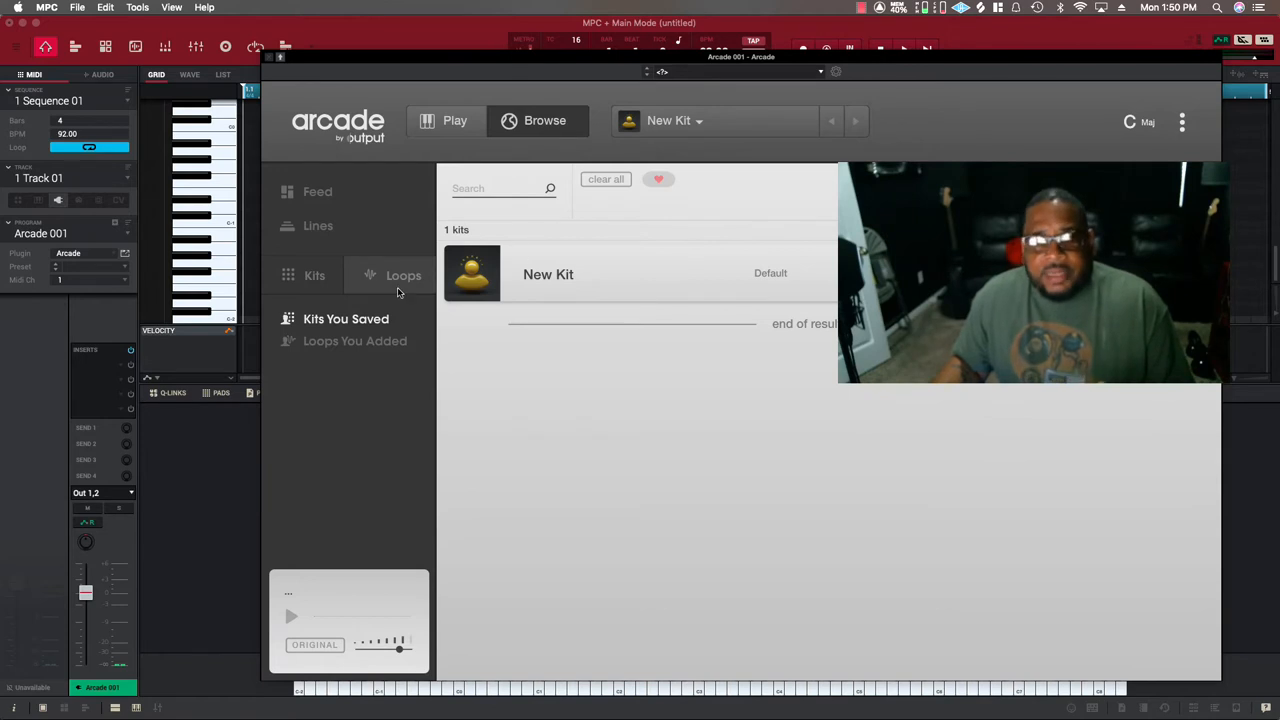
Move through Kits and Feed/Lines to open The Crate's kit list
left_click(314, 275)
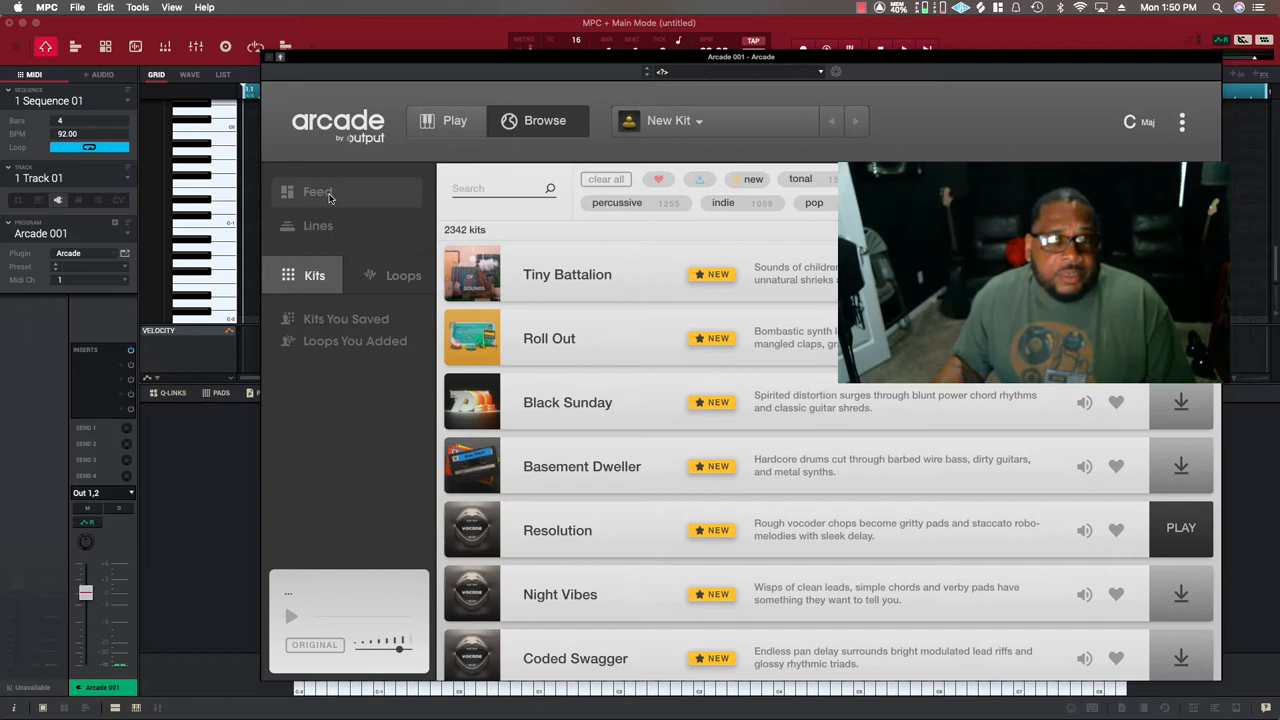
left_click(318, 225)
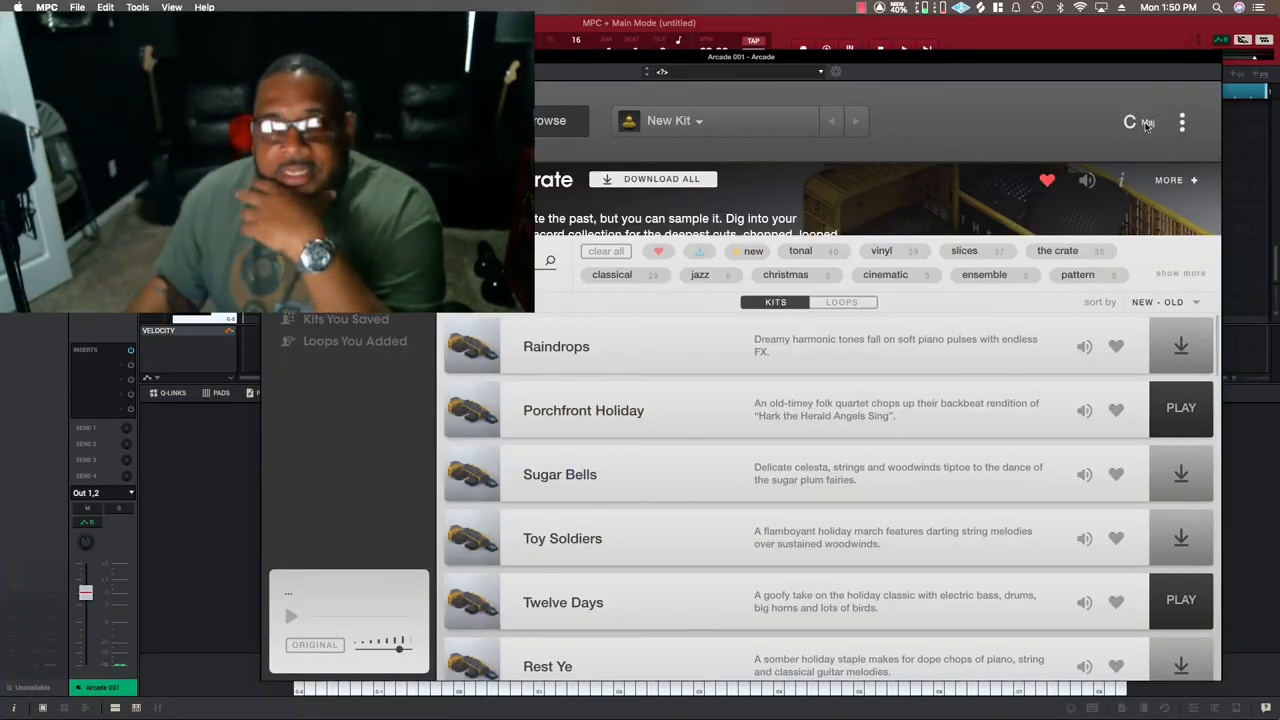
Choose minor mode and G# in Arcade's top-right key selector
left_click(1147, 122)
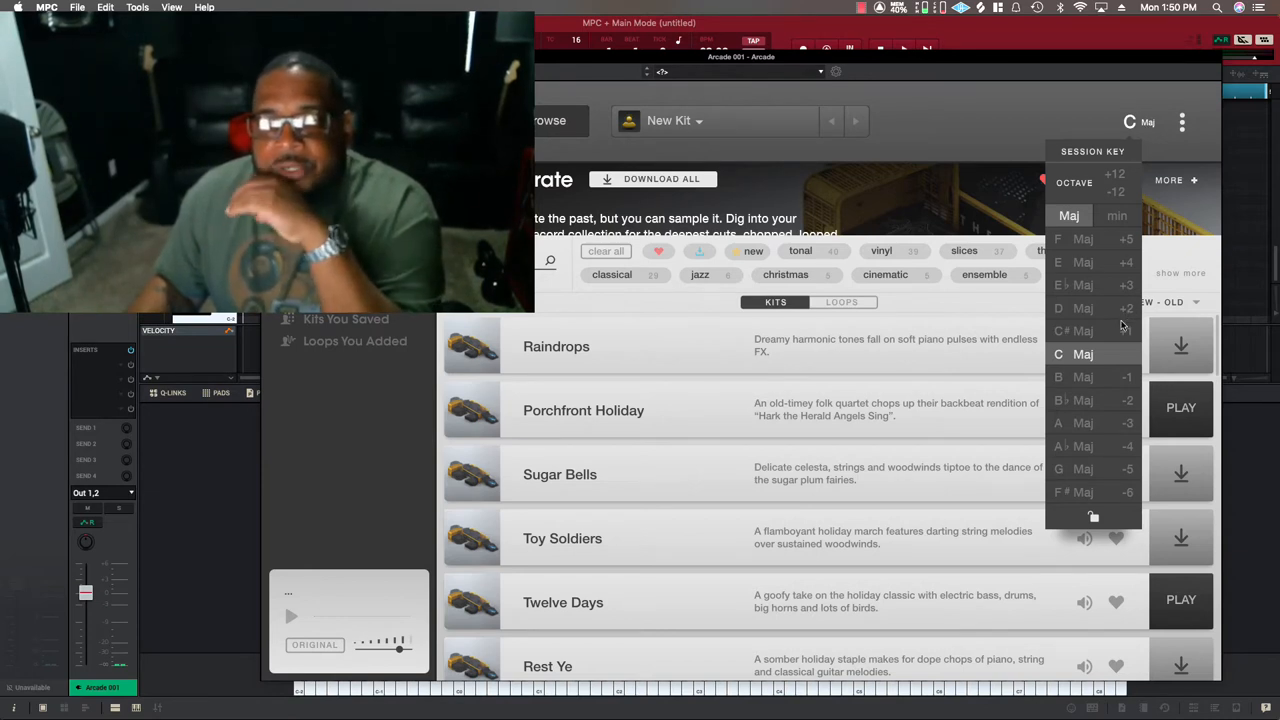
left_click(1117, 215)
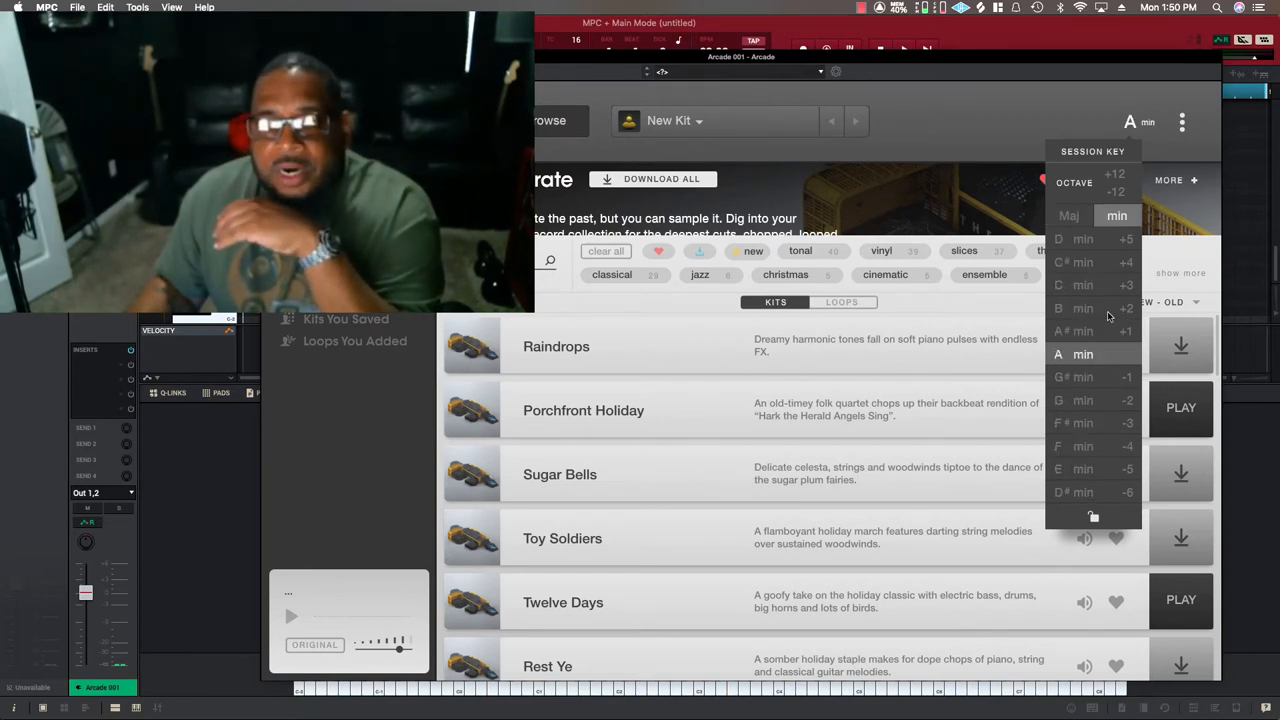
left_click(1074, 354)
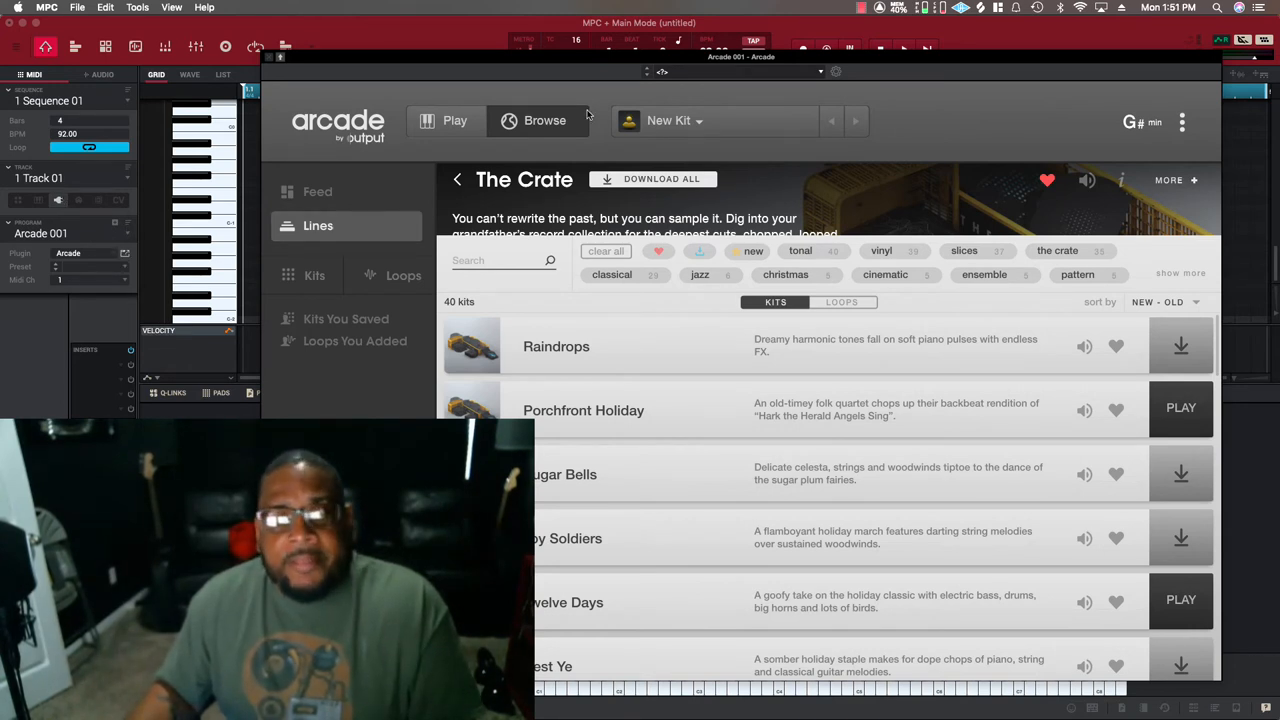
left_click(317, 191)
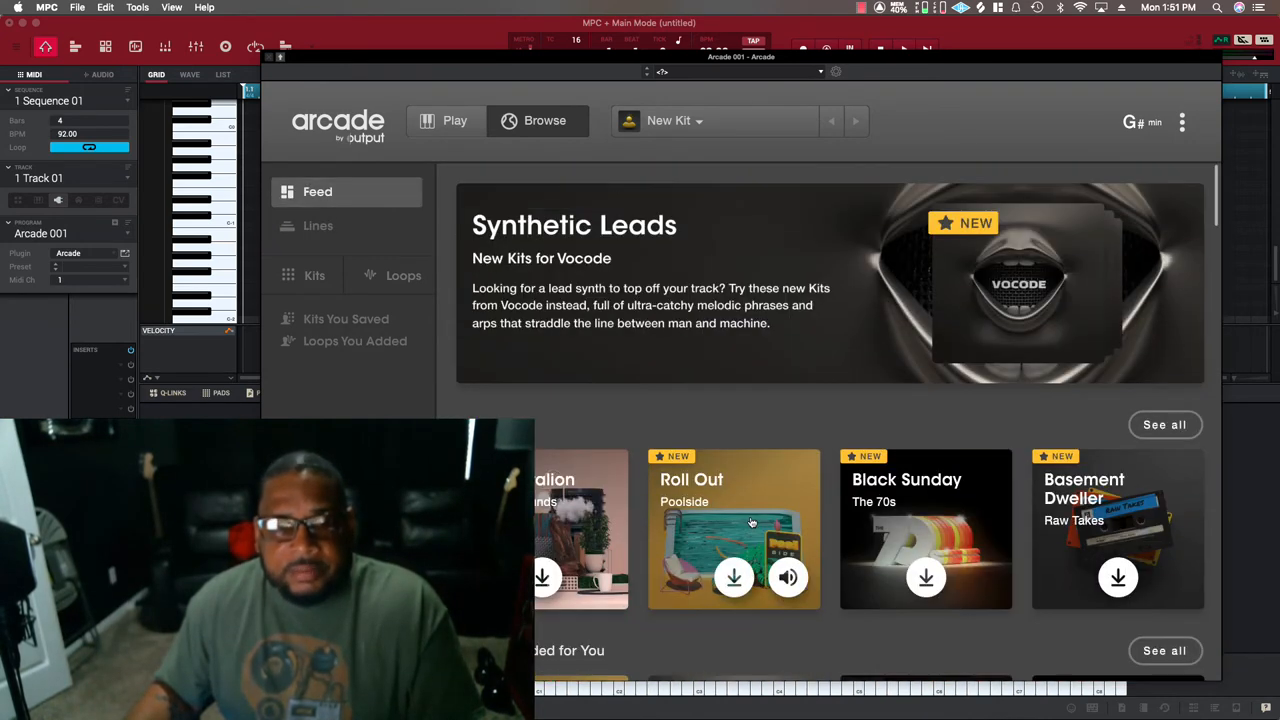
left_click(318, 225)
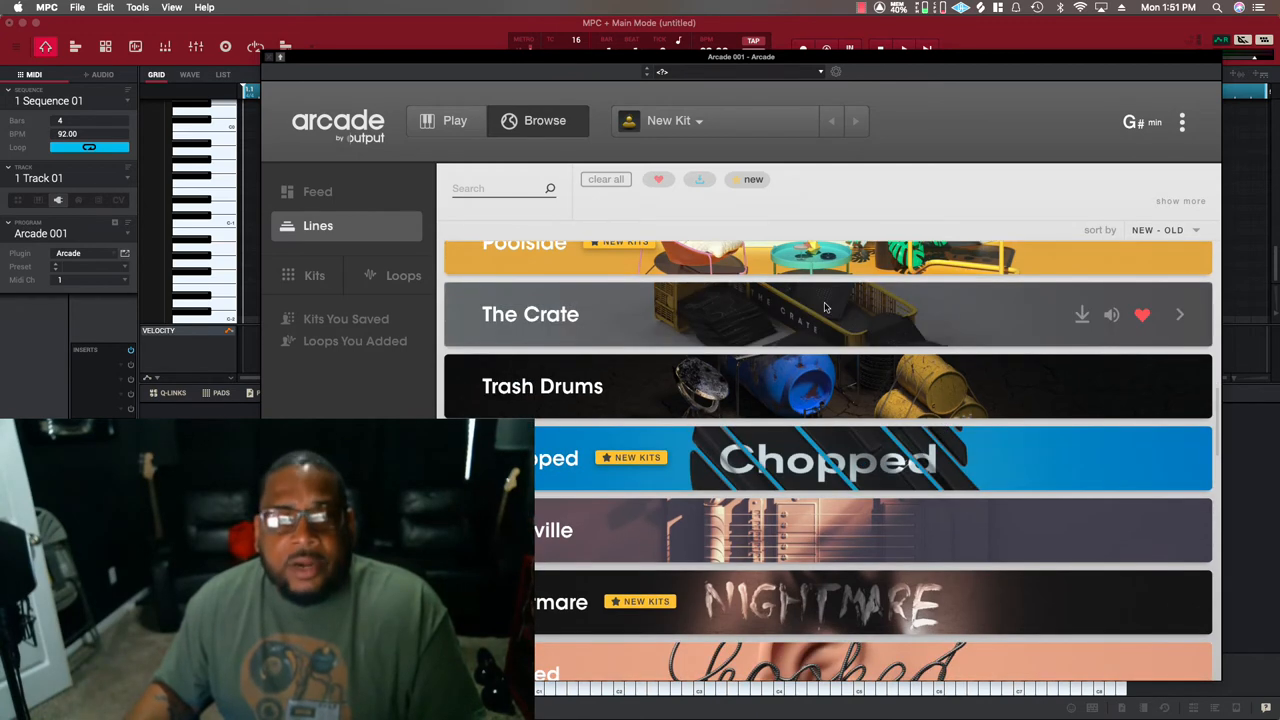
left_click(530, 314)
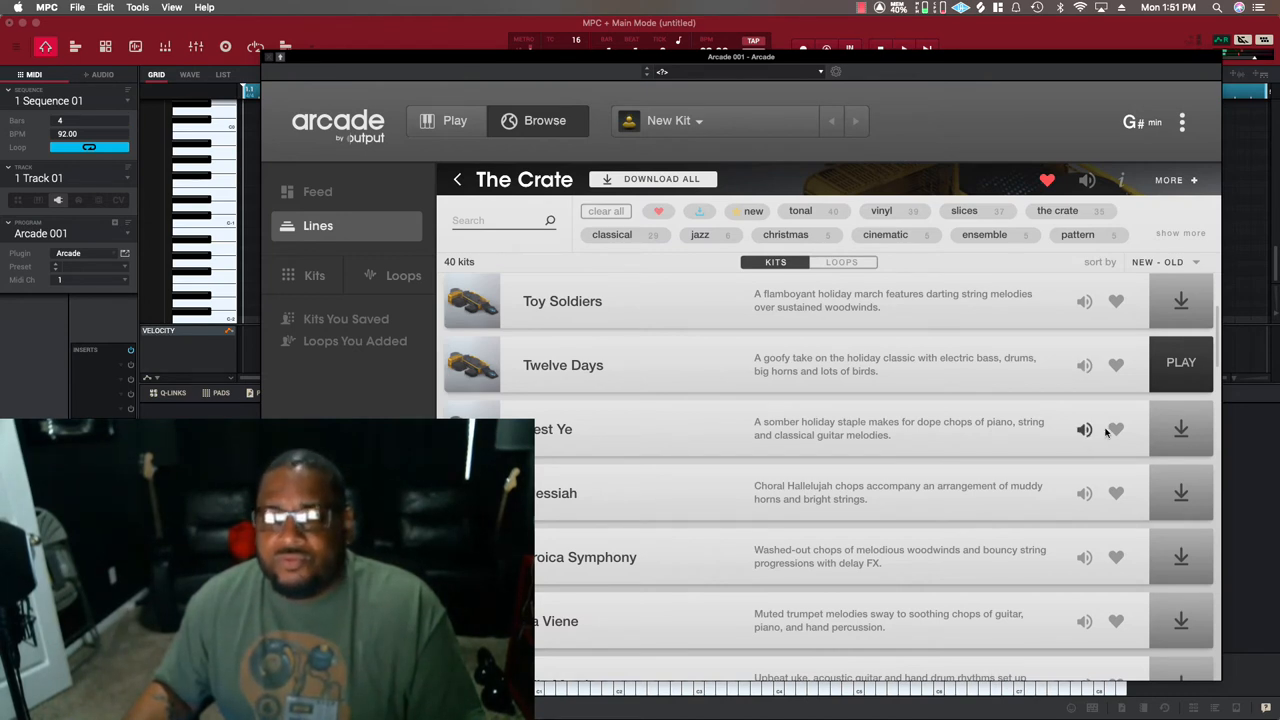
Scroll The Crate's kits and download Major Waves
scroll("down", 3)
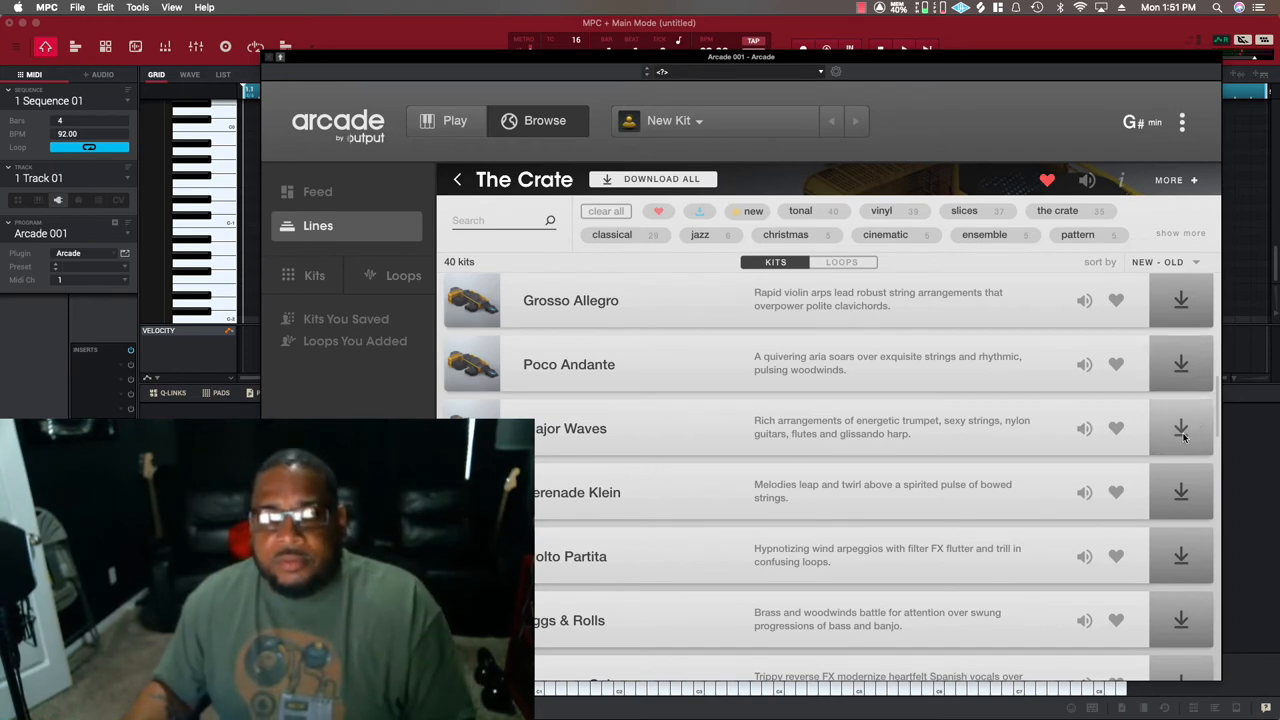
left_click(1180, 428)
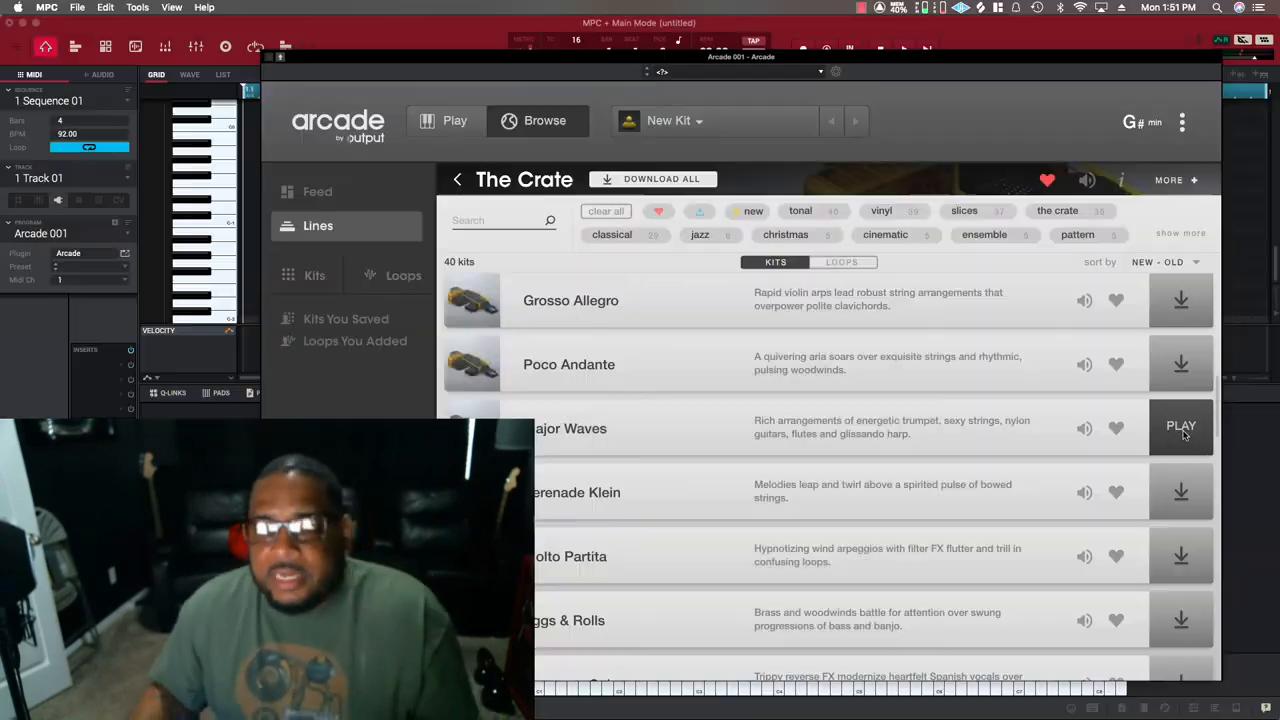
Press PLAY beside Major Waves to load it in Play view
left_click(1181, 426)
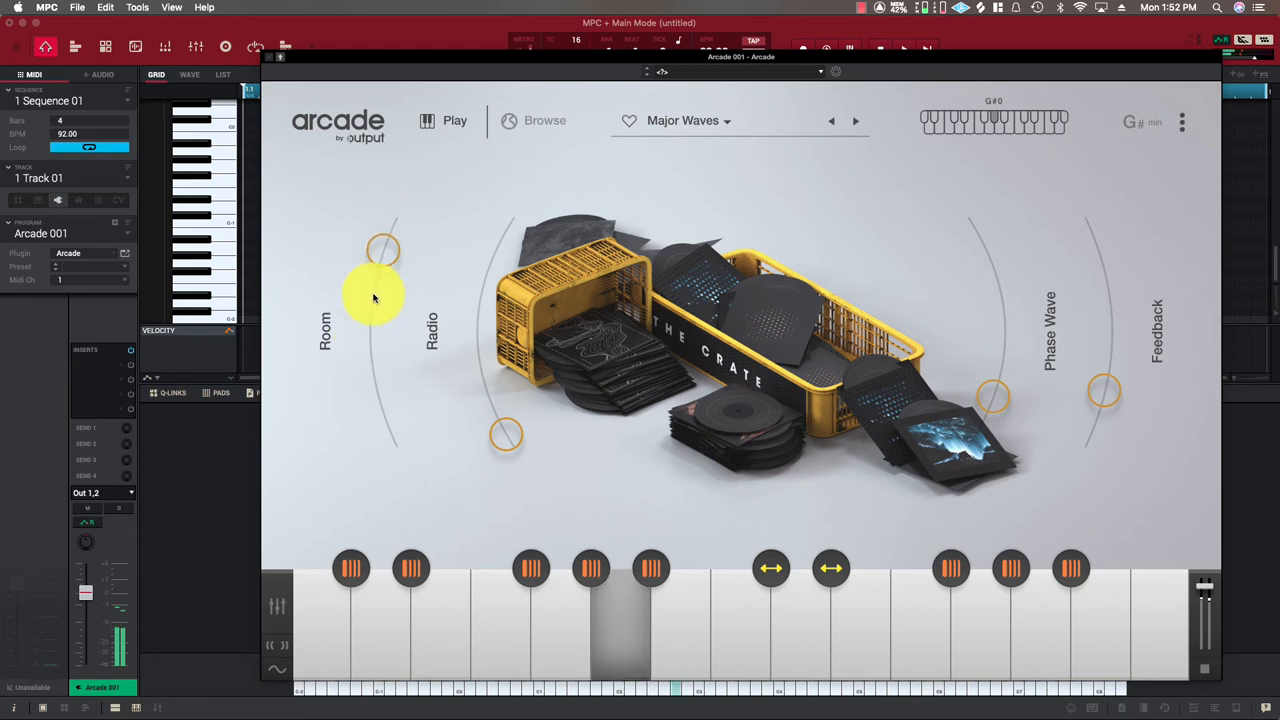
Drag the Room, Radio and Phase Wave macro knobs to new amounts
left_click_drag(380, 290, 390, 330)
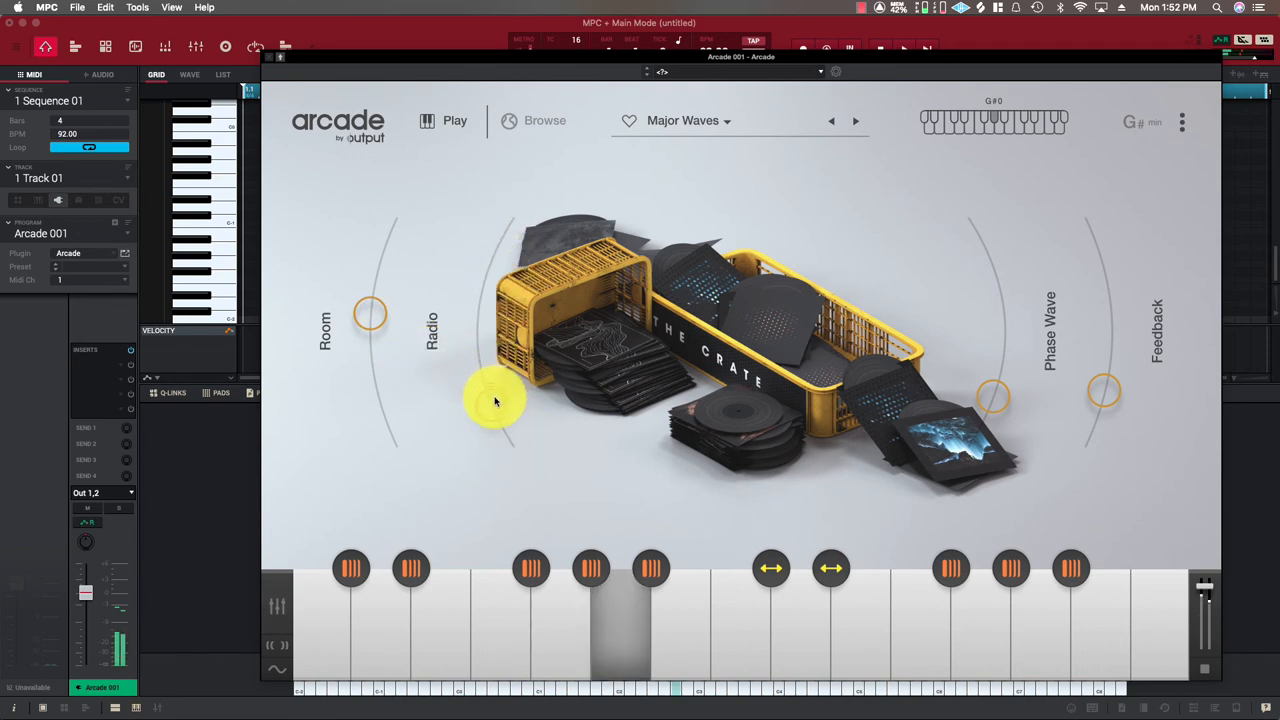
left_click_drag(495, 400, 490, 325)
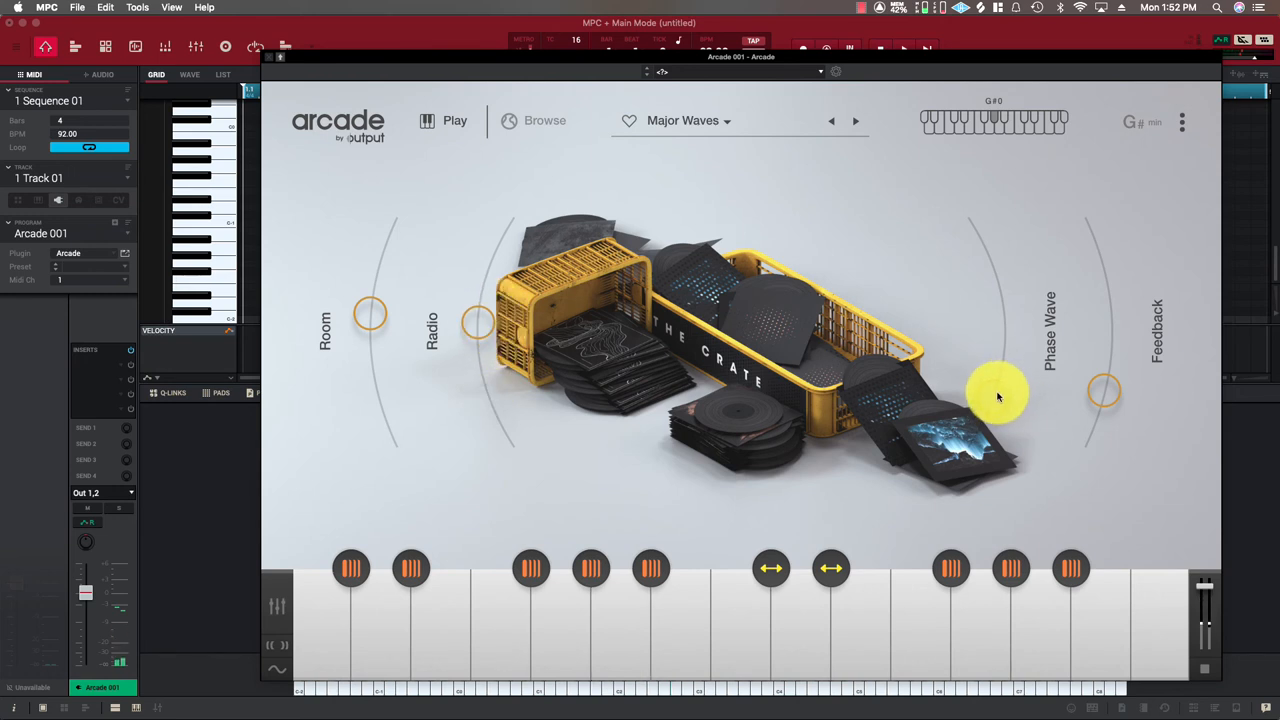
left_click_drag(995, 390, 1000, 320)
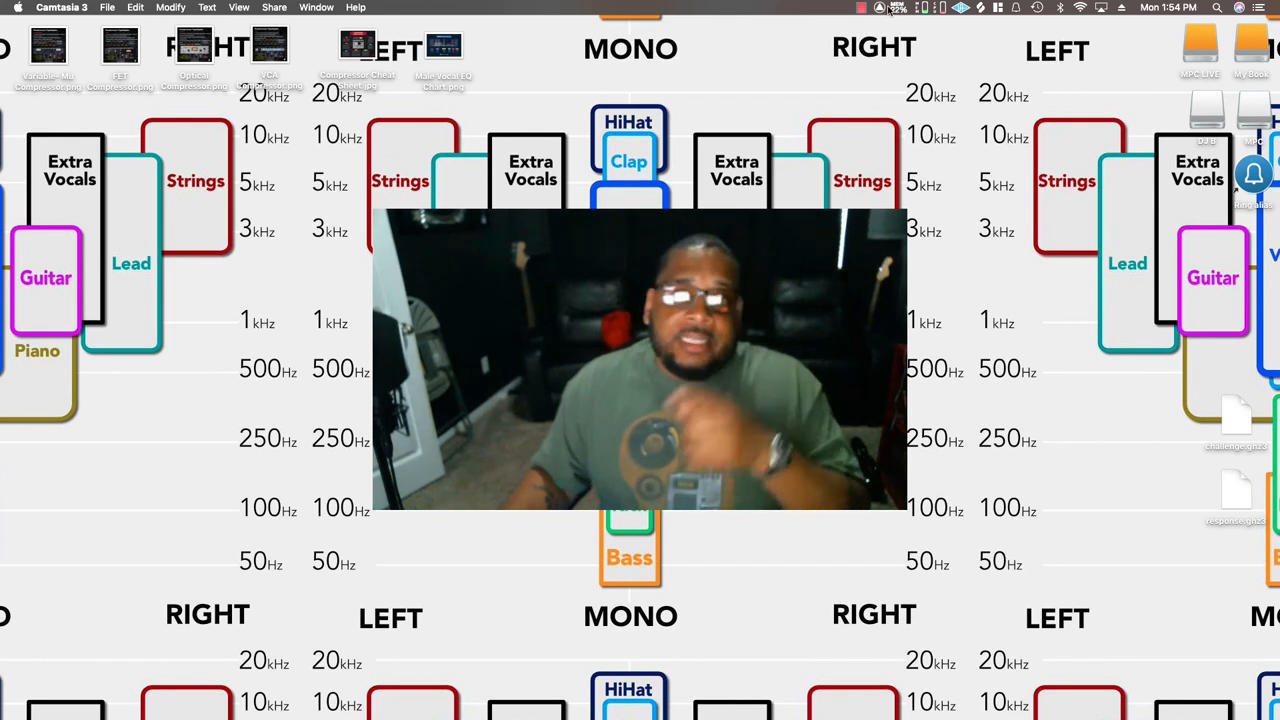
Show Camtasia's Stop/Pause Recording options from the menu bar icon
left_click(897, 7)
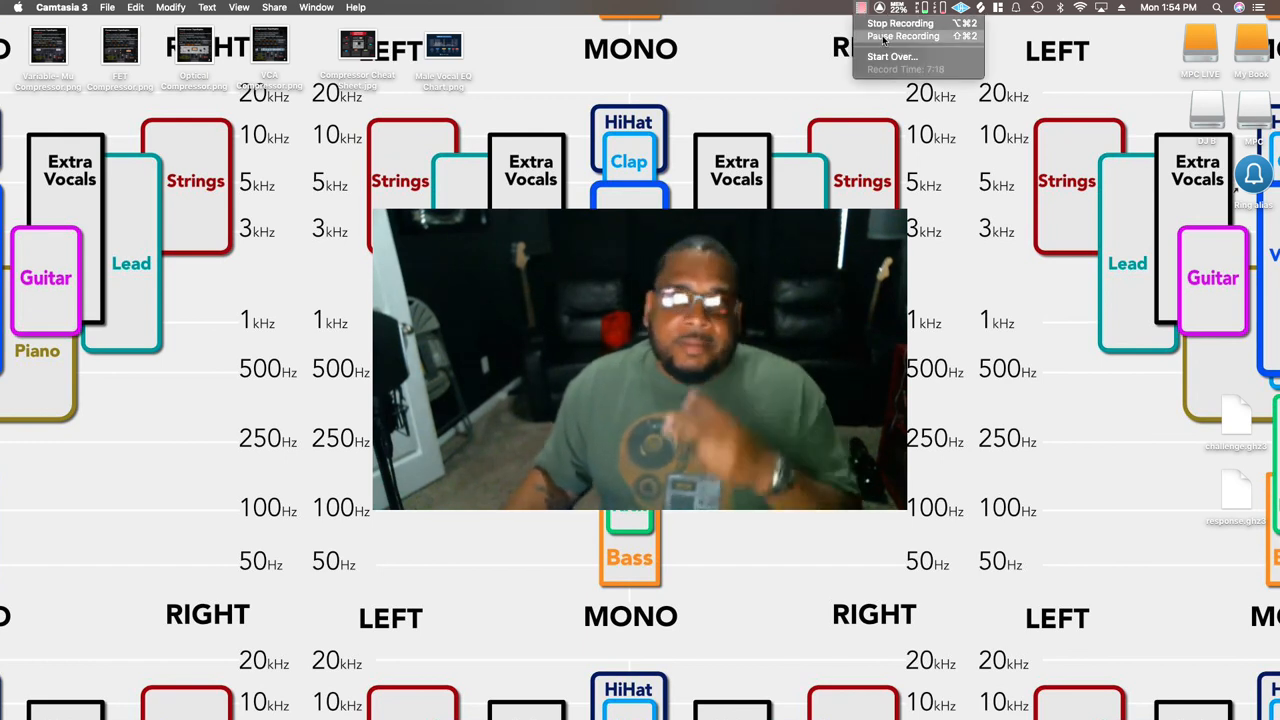